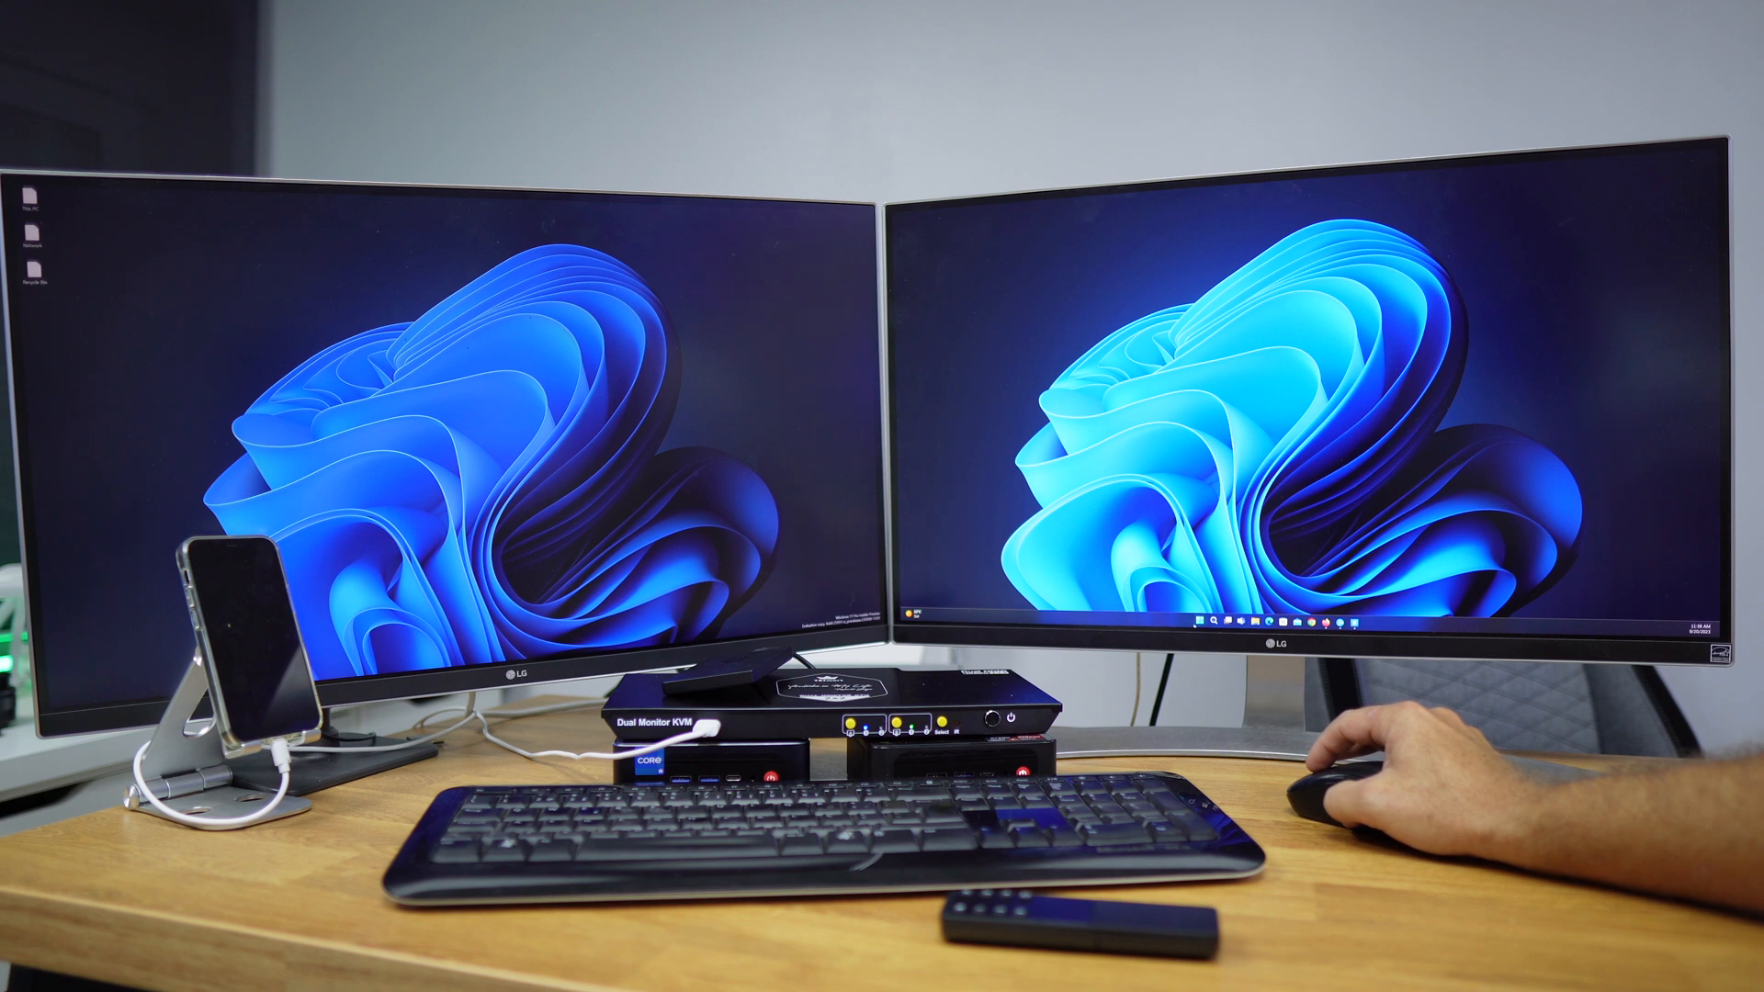
Step: Open the Windows 11 Start menu from the right monitor's taskbar
click(1218, 620)
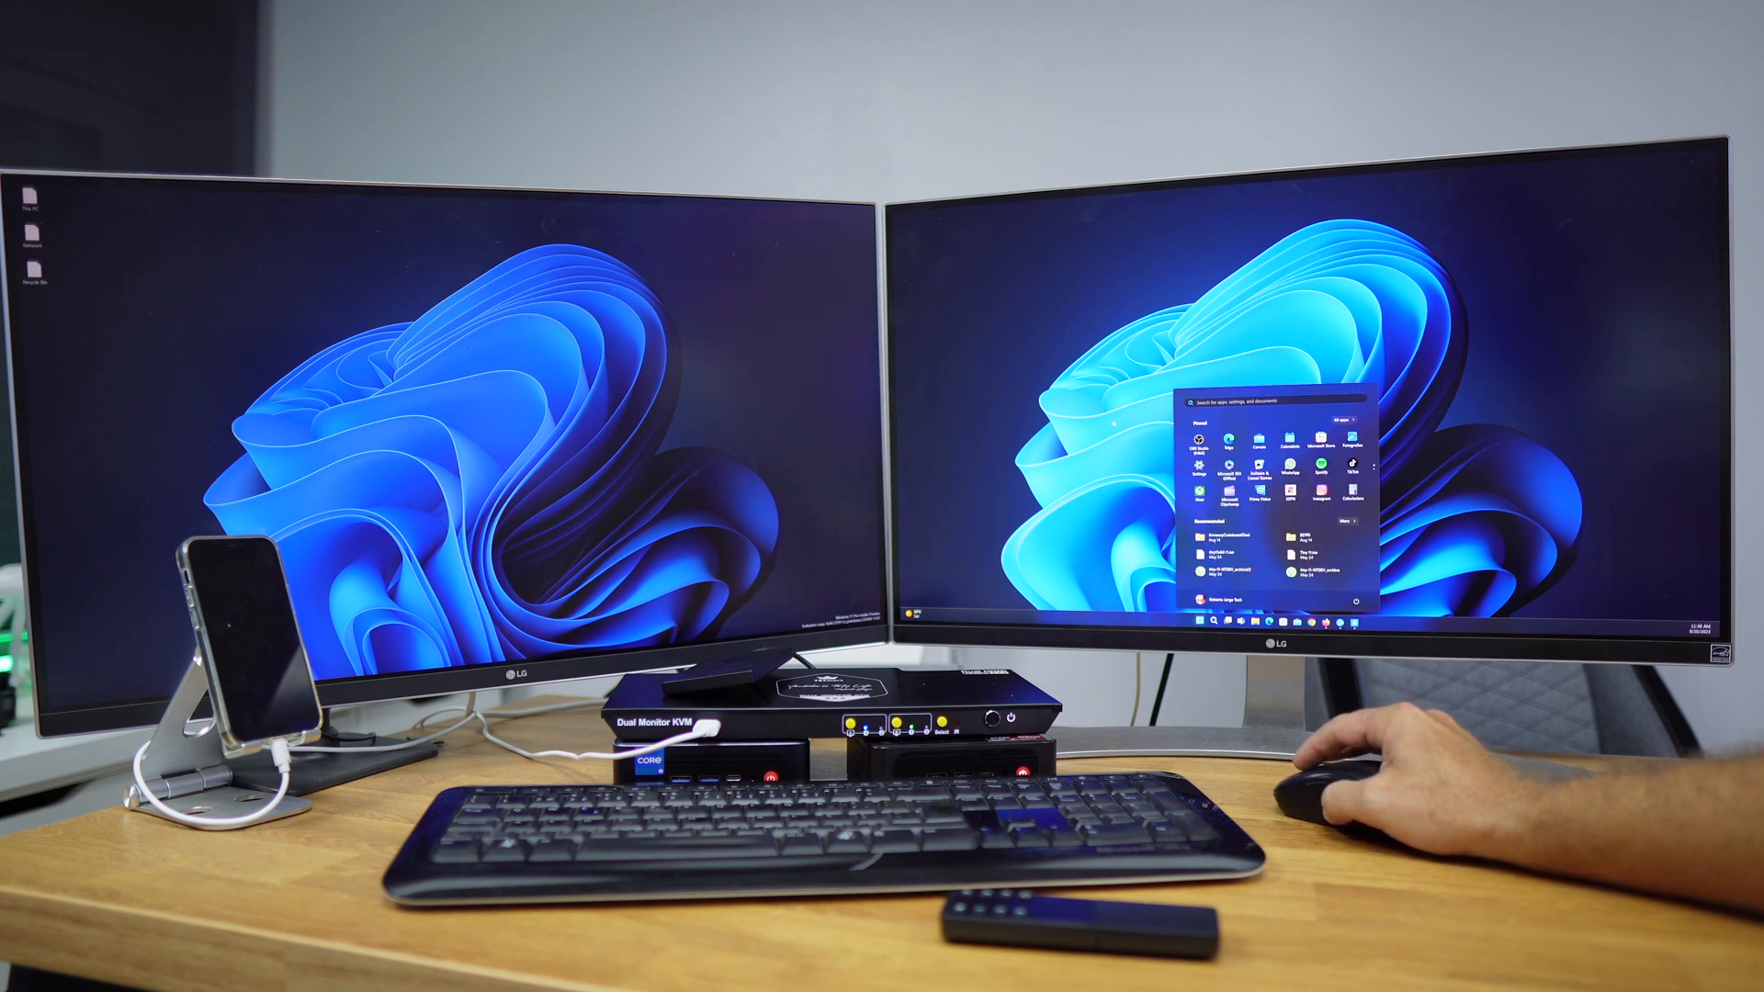